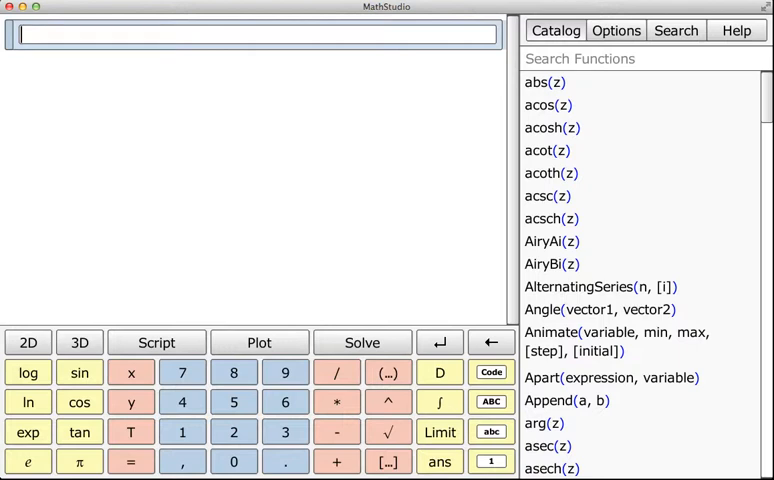
Enter A=matrix(3,3) to create a 3×3 zero matrix.
text(A)
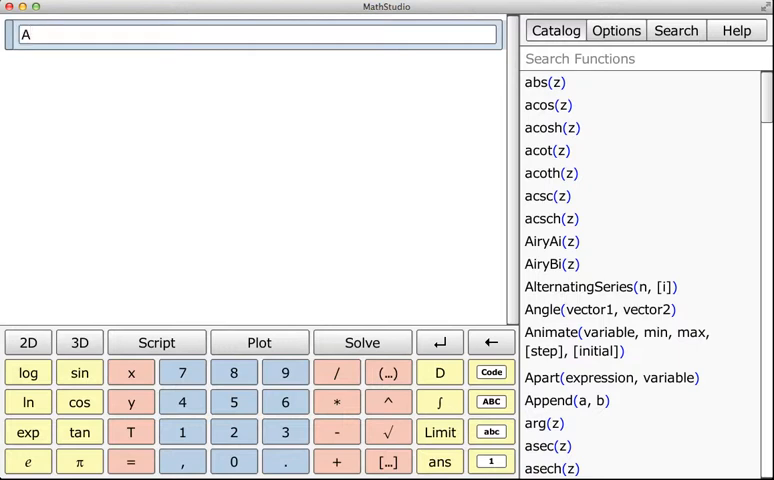
text(=)
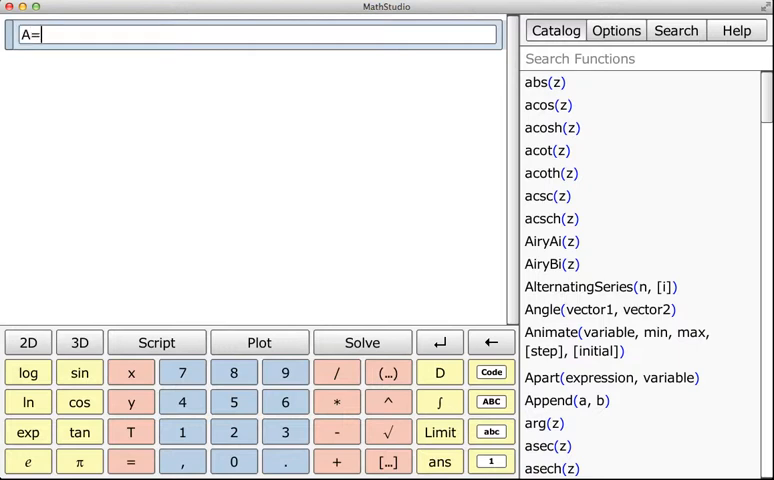
text(matri)
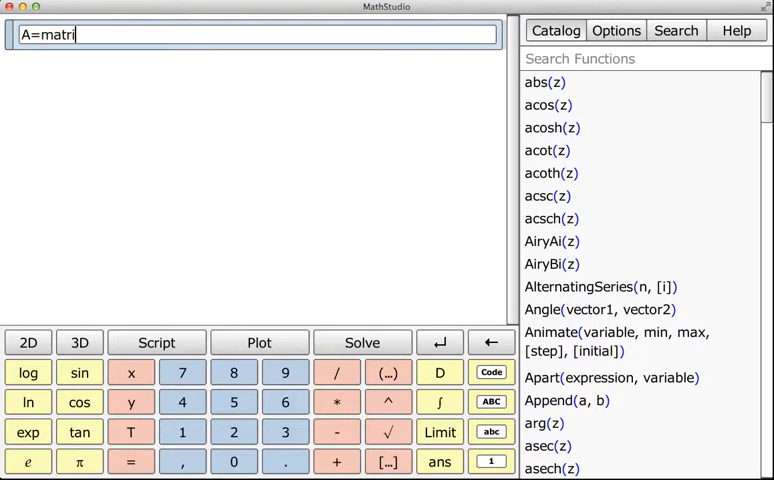
text(x(3,3)
text(A = [[)
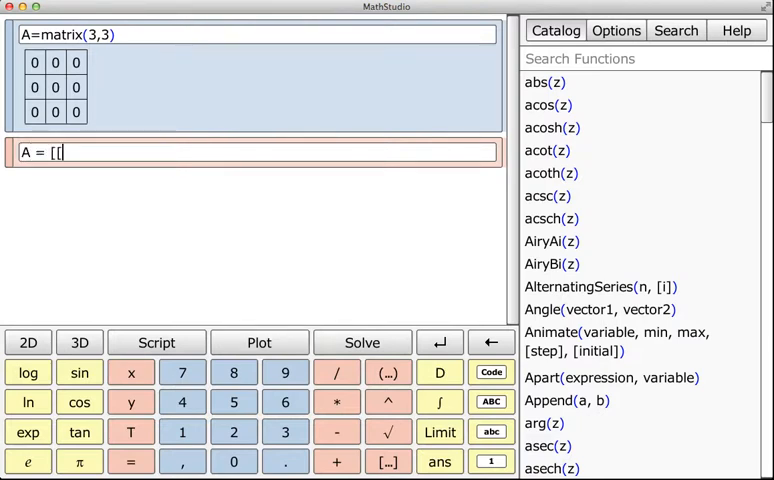
Redefine A as [[1,2,3],[4,5,6],[7,8,9]].
text(1,2,3])
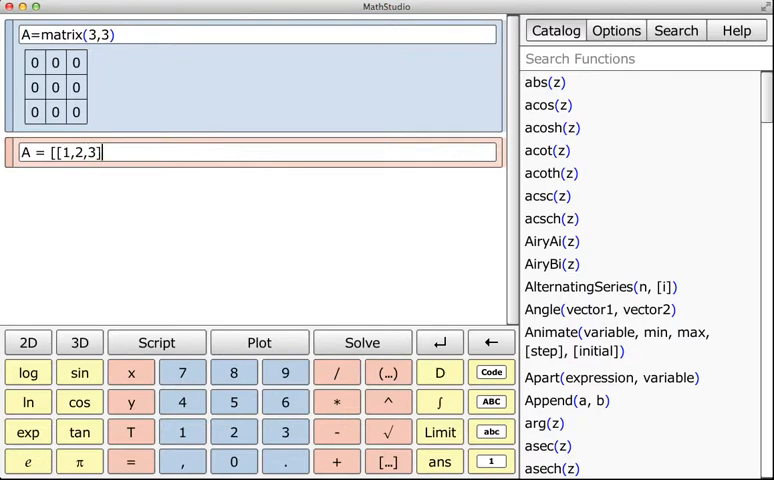
text(,[4,5,6)
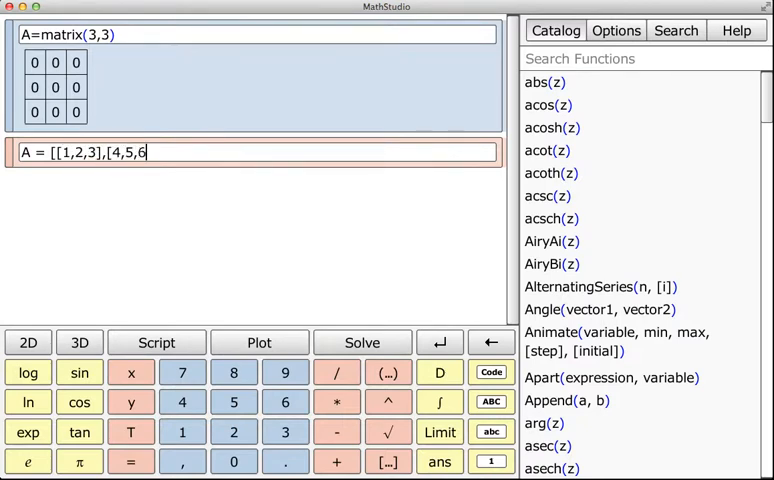
text(,)
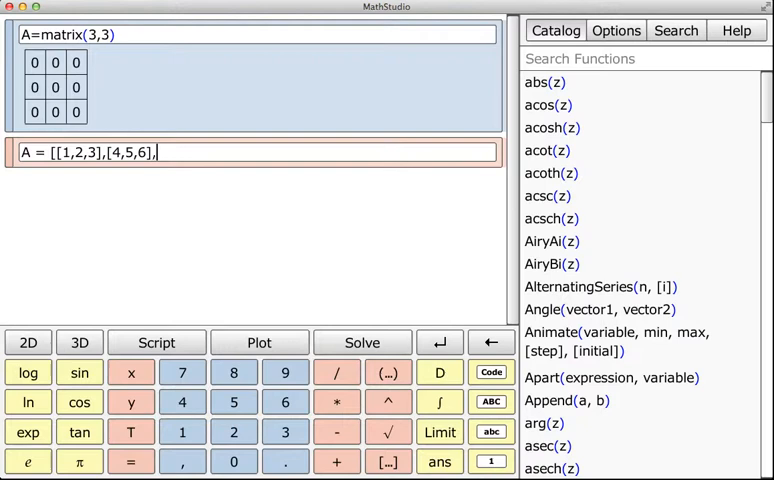
text([7,8,9]])
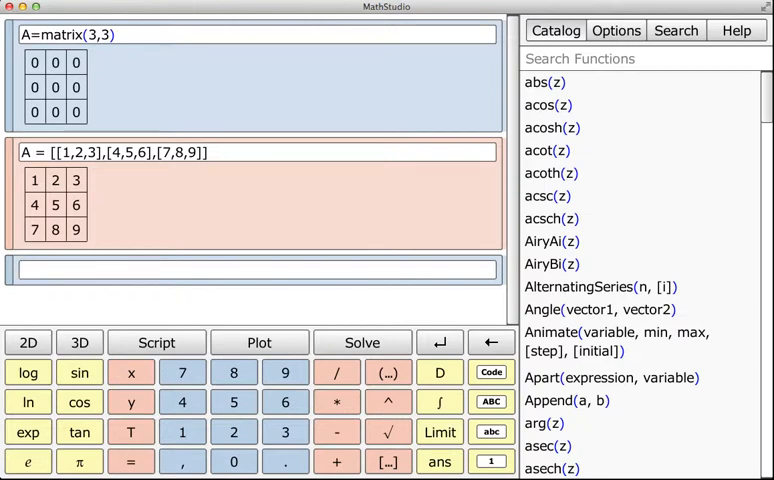
Evaluate A(1) to show the first row [1, 2, 3].
text(A(1))
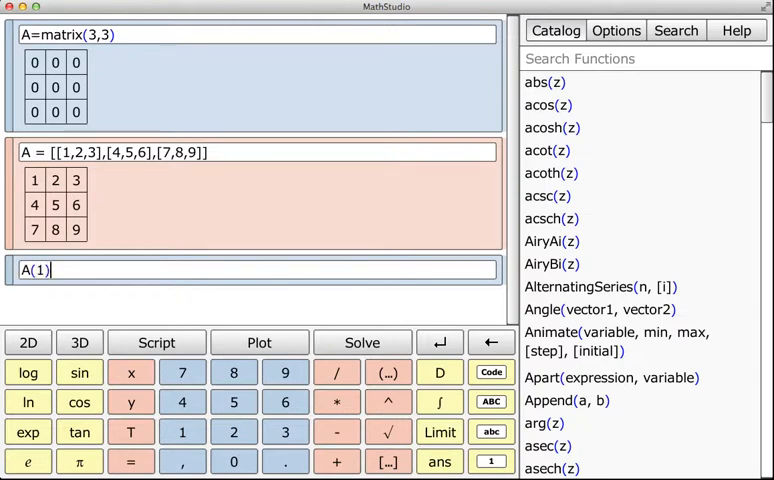
key(Return)
text([A(1),A(1),)
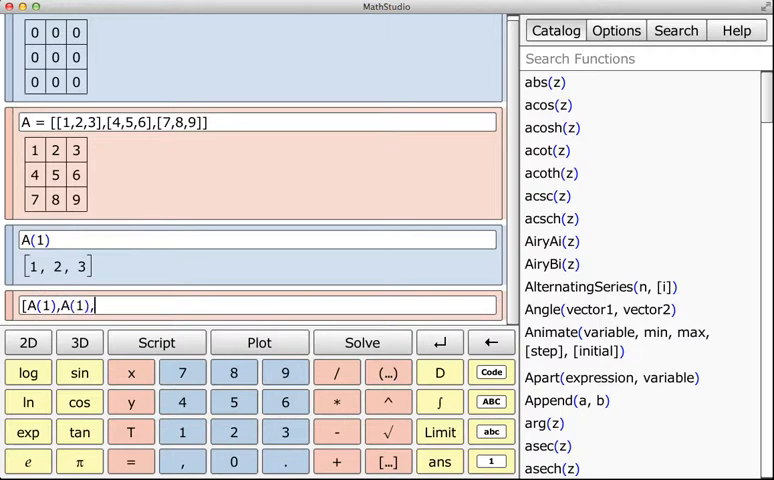
Evaluate [A(1),A(1),A(2)] to stack rows 1 2 3, 1 2 3, 4 5 6.
text(A(2)])
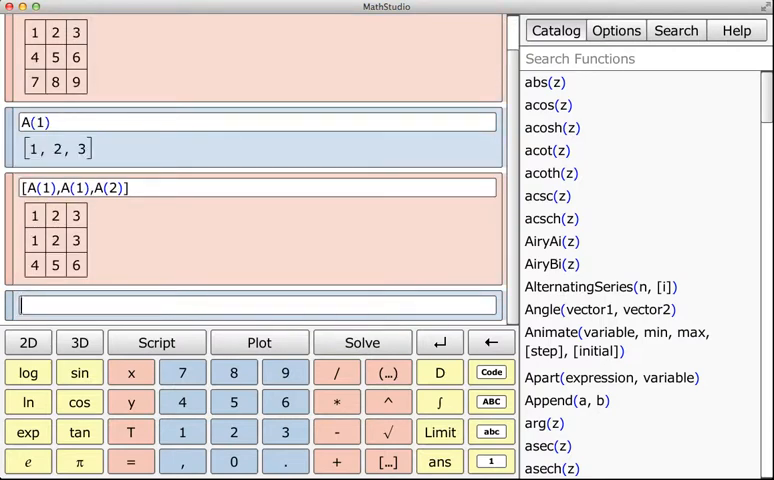
Define B=[[1,2,3],[1,2]] as a ragged list.
text(B=[)
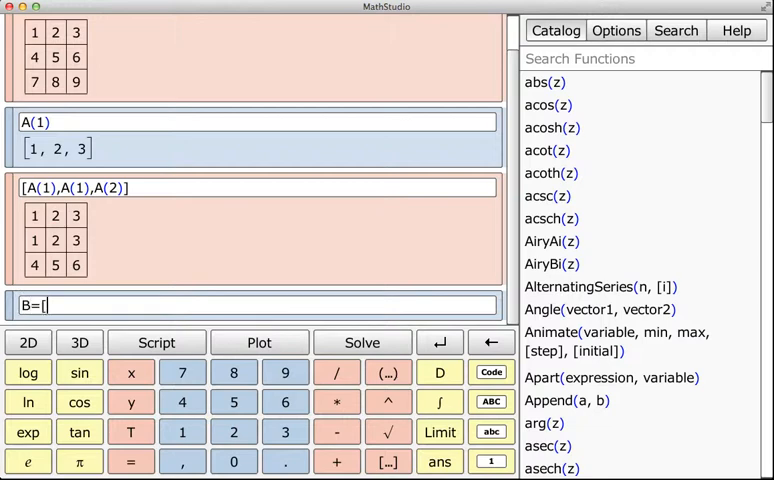
text([1,2,3)
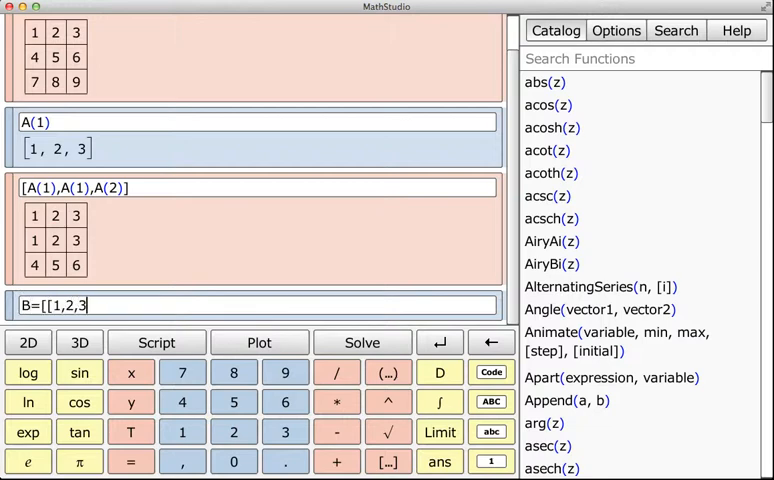
text(],[1,)
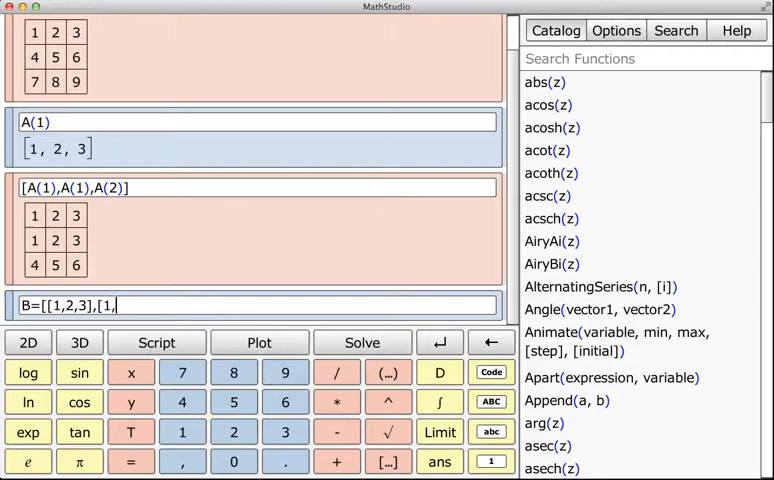
text(2]])
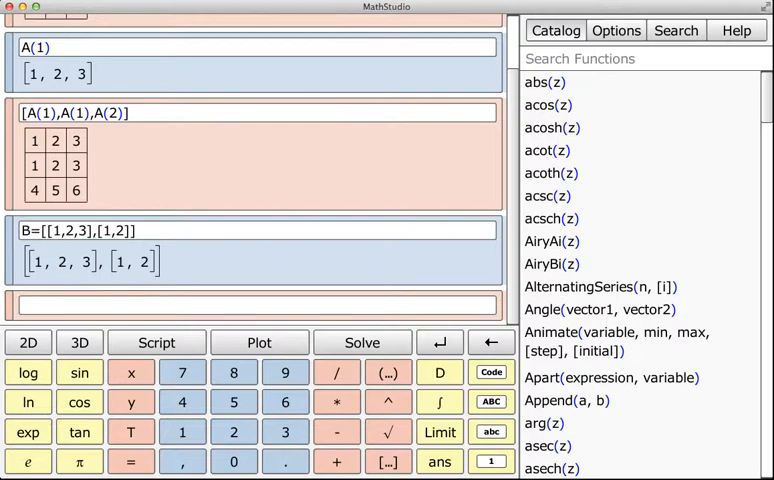
Evaluate A(all,1) to show the first column 1, 4, 7.
text(A()
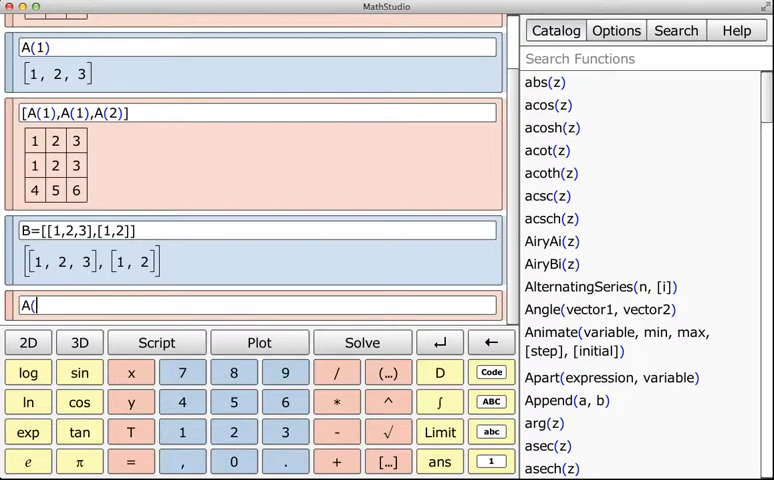
text(:,)
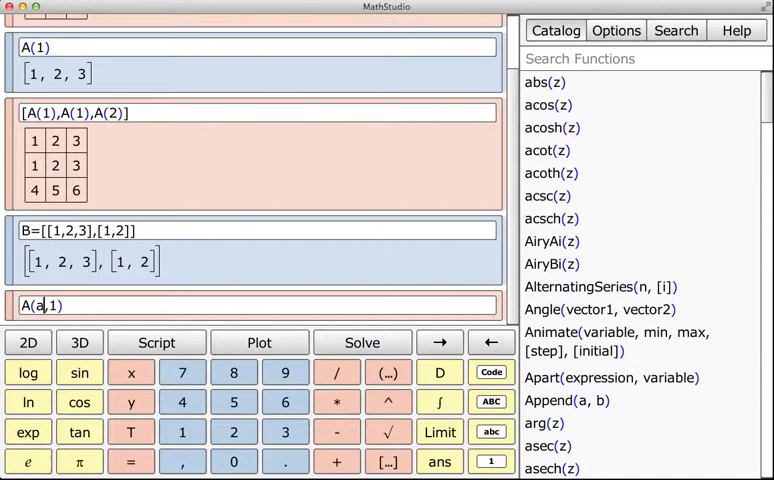
text(ll)
text(A()
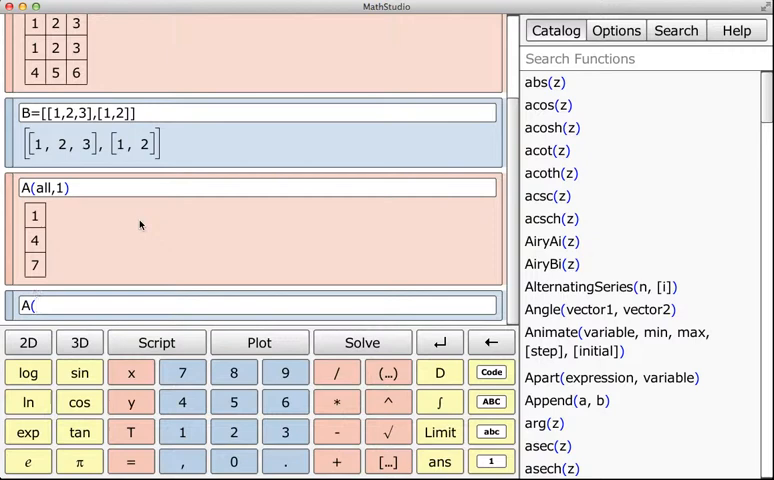
Evaluate A(2,3) to get the element 6.
text(2,3)
text(A()
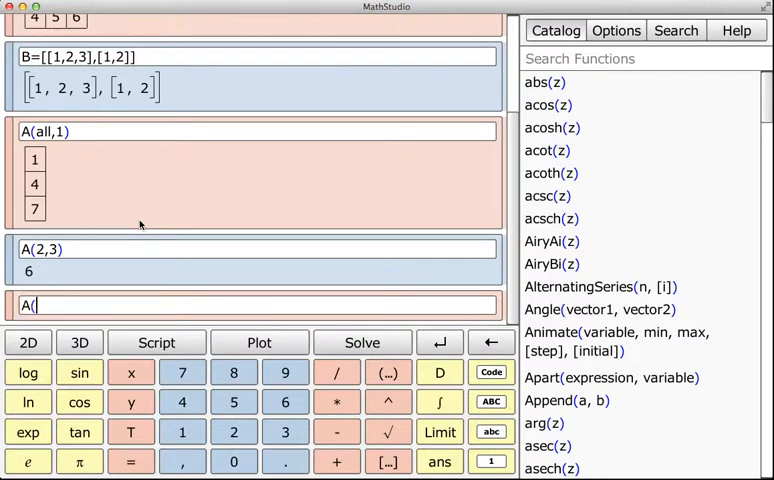
Evaluate A(1:3,2:3) to show rows 2 3, 5 6, 8 9.
text(1:3,)
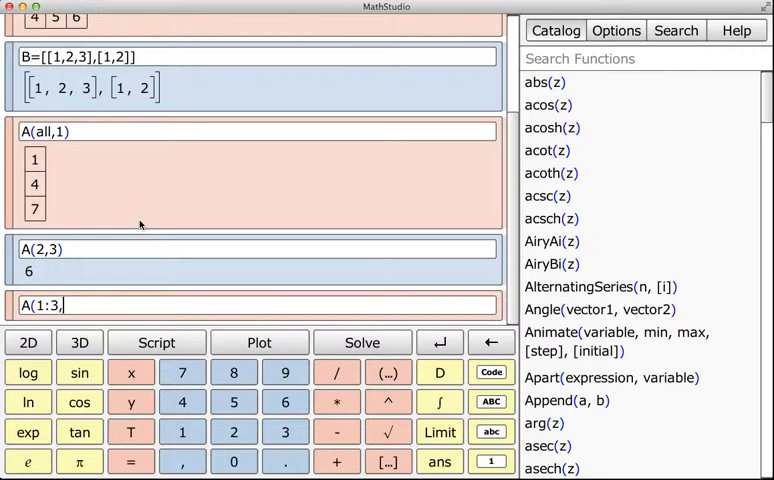
text(2:3)
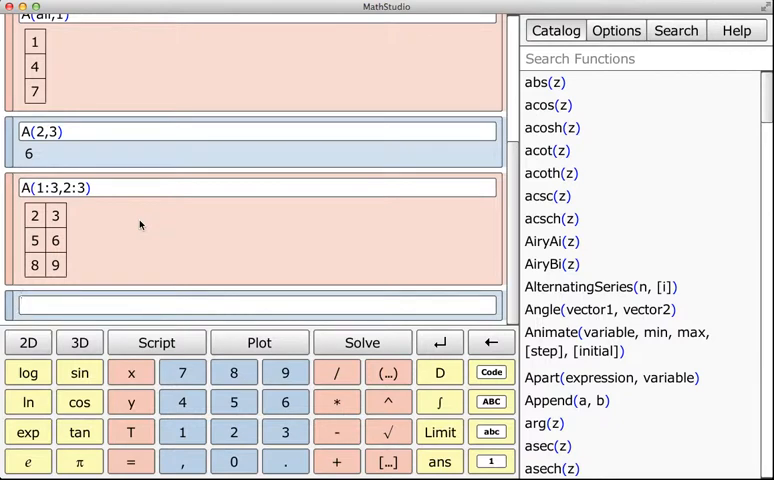
mouse_move(409, 233)
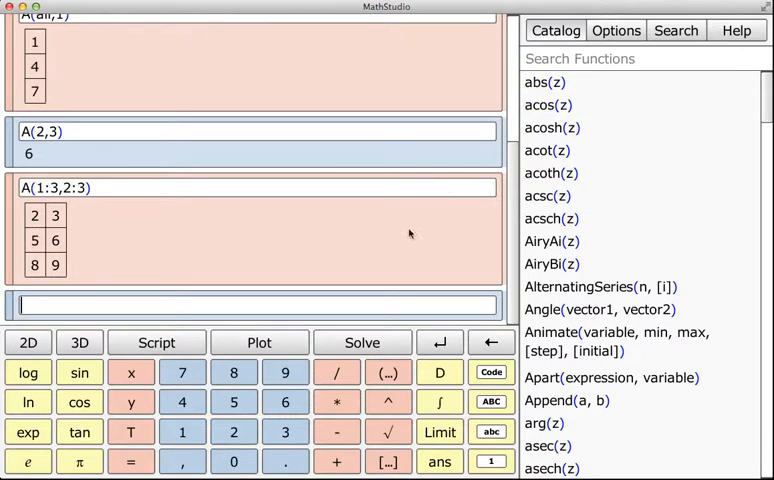